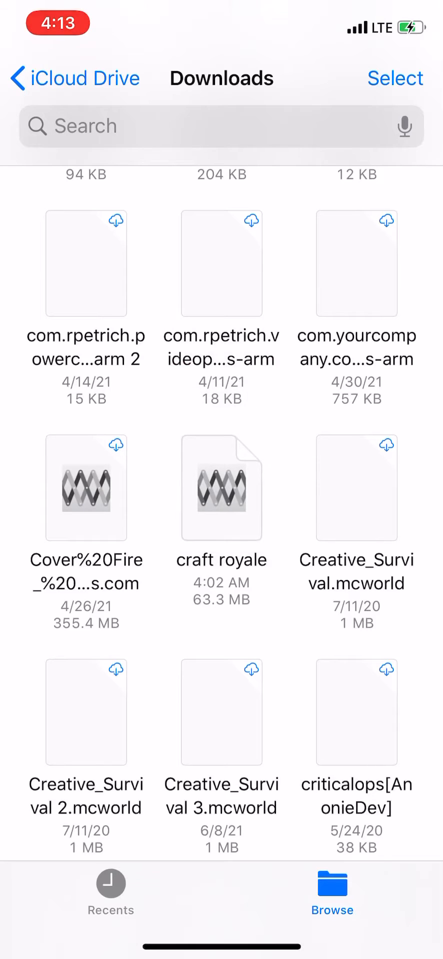
Step: Share the 63.3 MB craft royale download from iCloud Downloads using Copy to Ext3nder
click(221, 488)
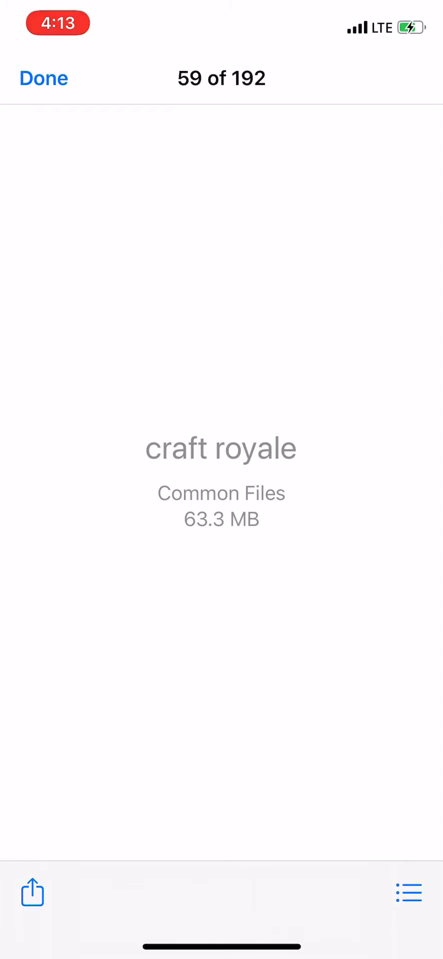
click(32, 892)
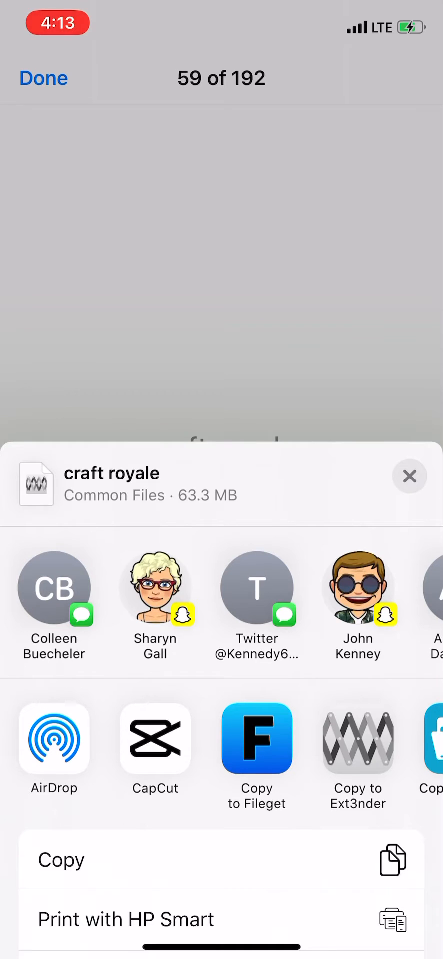
click(408, 477)
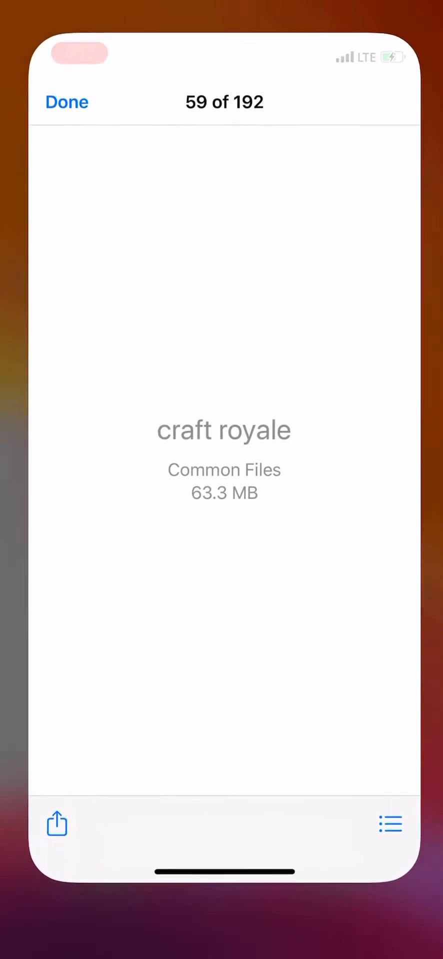
Step: Install craft royale.ipa from Ext3nder's Imported downloads onto the device
click(67, 102)
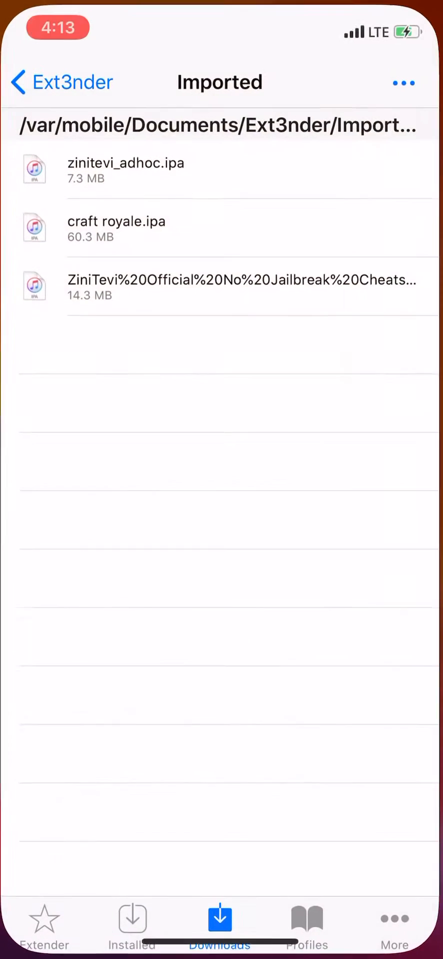
click(116, 226)
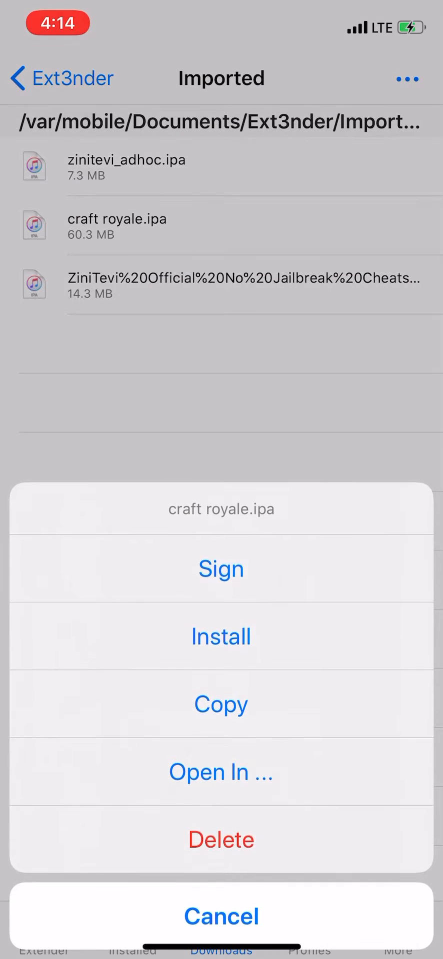
click(220, 636)
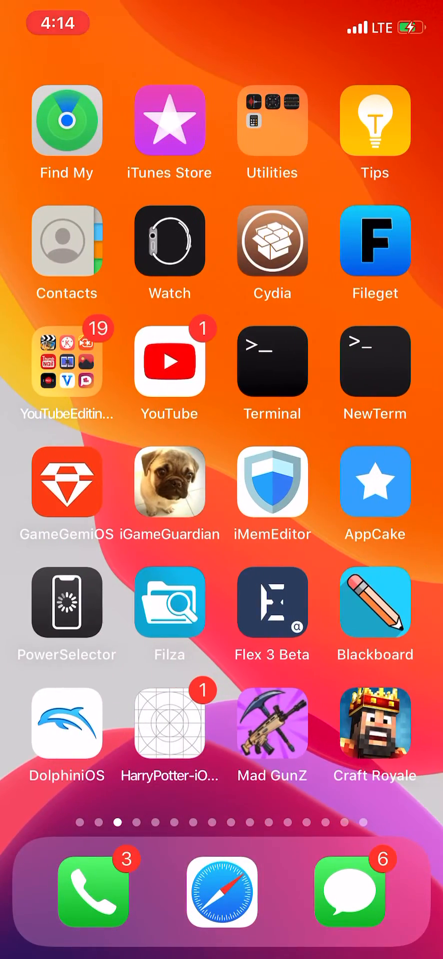
Step: Launch Craft Royale from its new home-screen icon into the First Teacher match
click(374, 725)
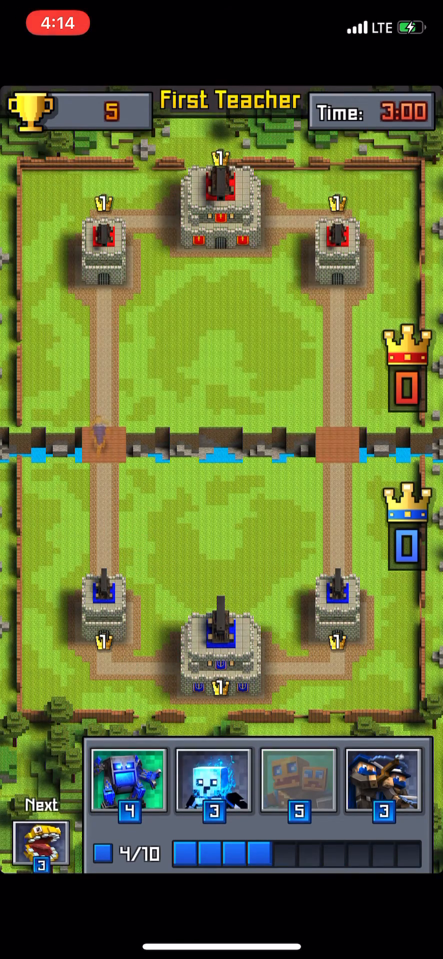
Step: Deploy a troop card near the left bridge, dropping elixir to 1/10
click(128, 783)
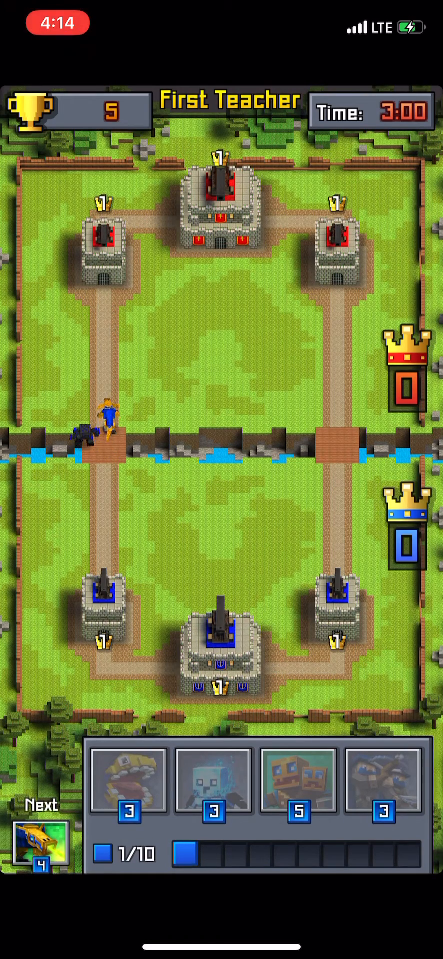